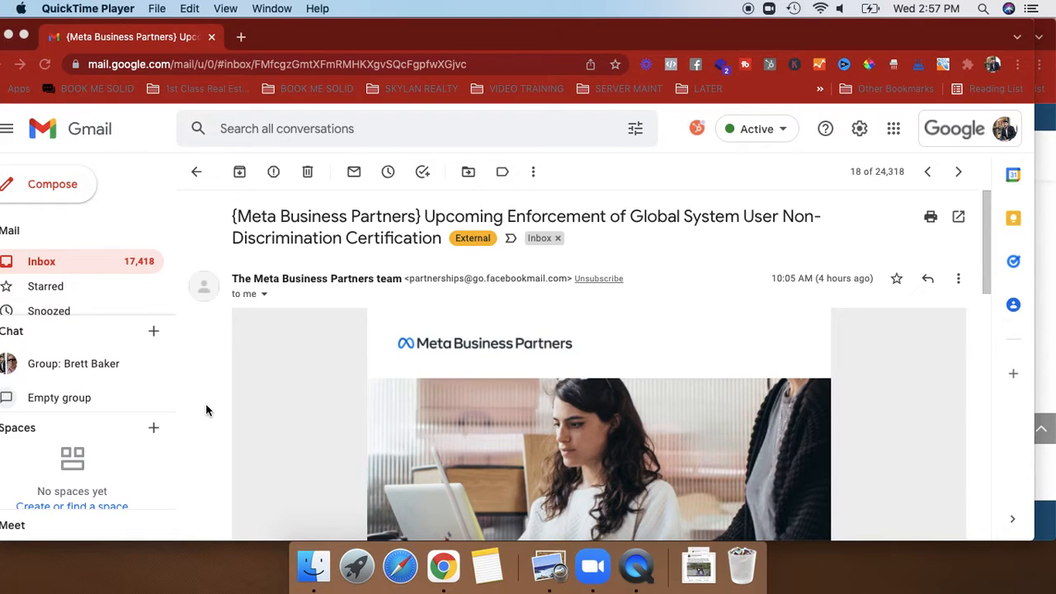
pyautogui.moveTo(391, 344)
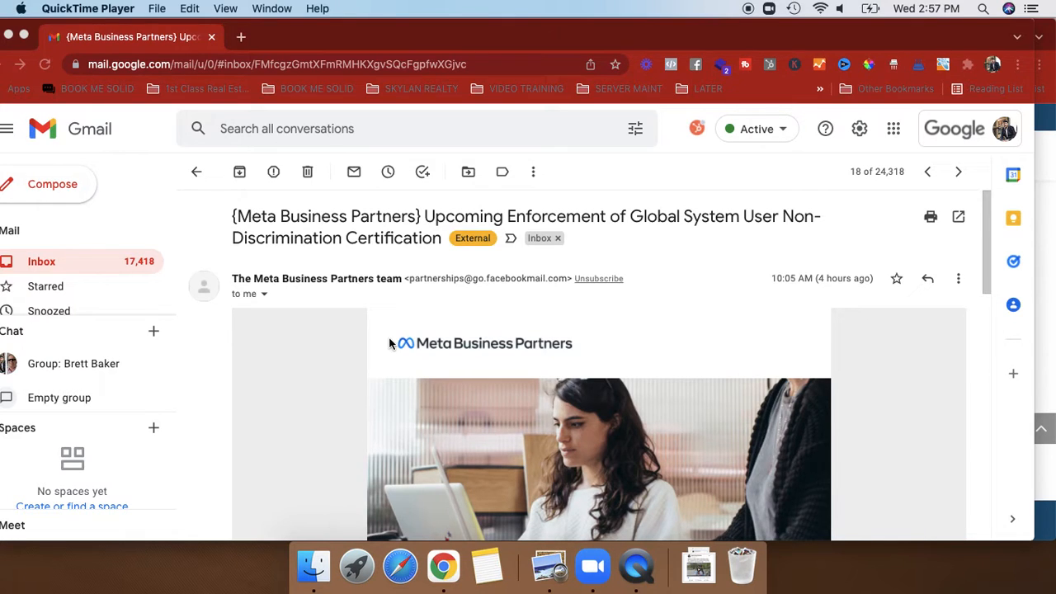
# Step: Scroll through the Meta Business Partners email down to its system-user certification steps
pyautogui.scroll(-3)
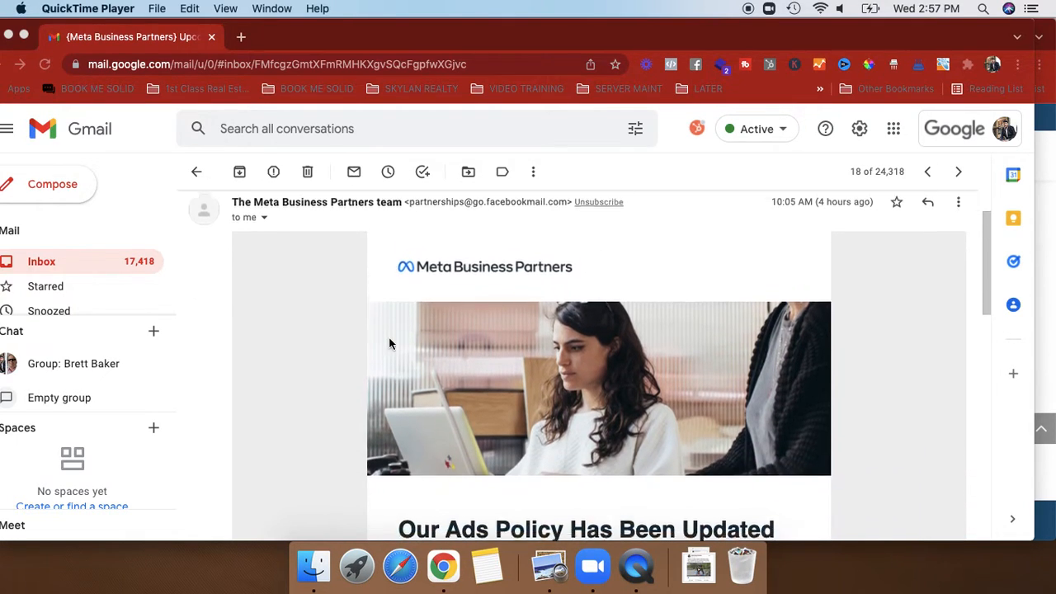
pyautogui.scroll(-3)
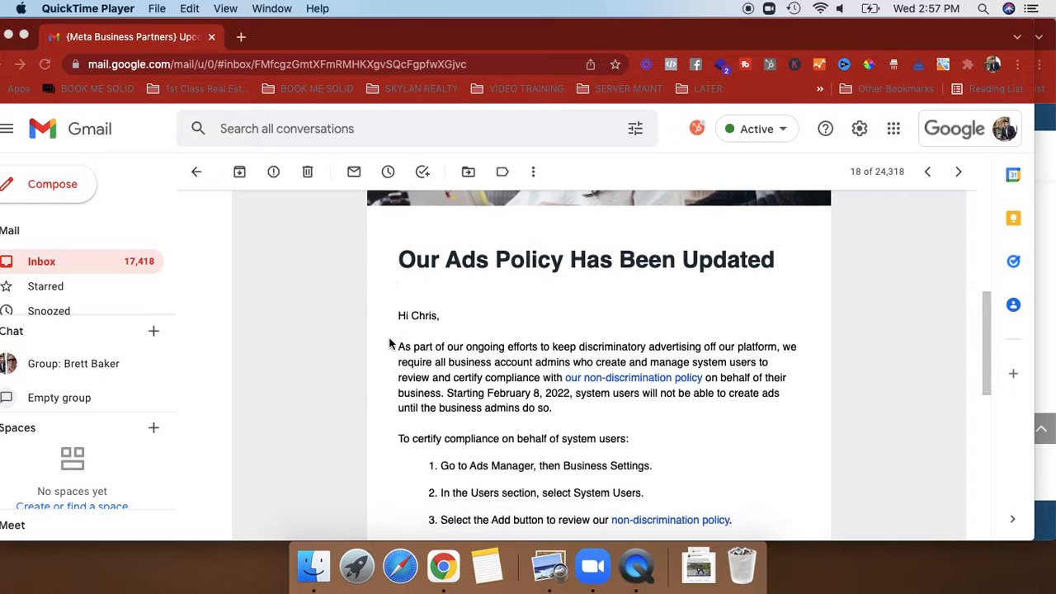
pyautogui.scroll(-3)
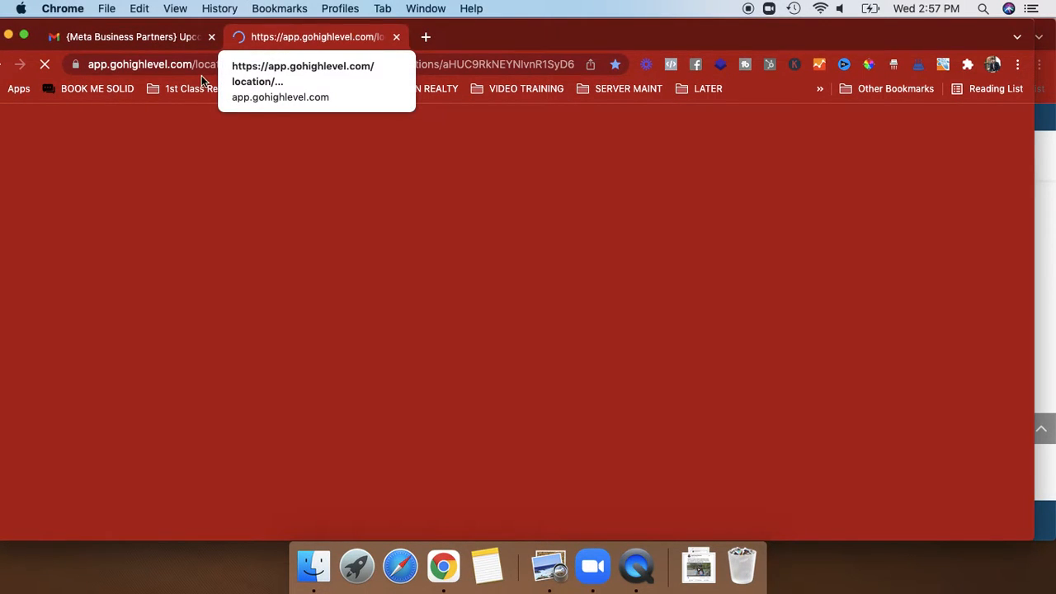
# Step: Enter the business.facebook.com address and browse saved bookmarks for the Business Settings page
pyautogui.write('business.facebook.com/bookmesolid/')
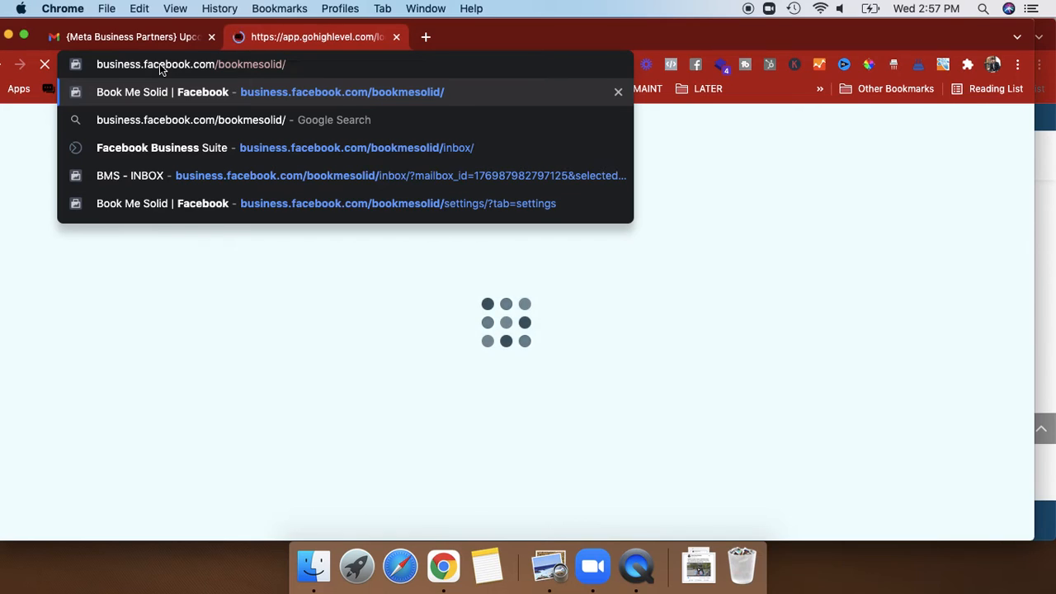
pyautogui.press('backspace')
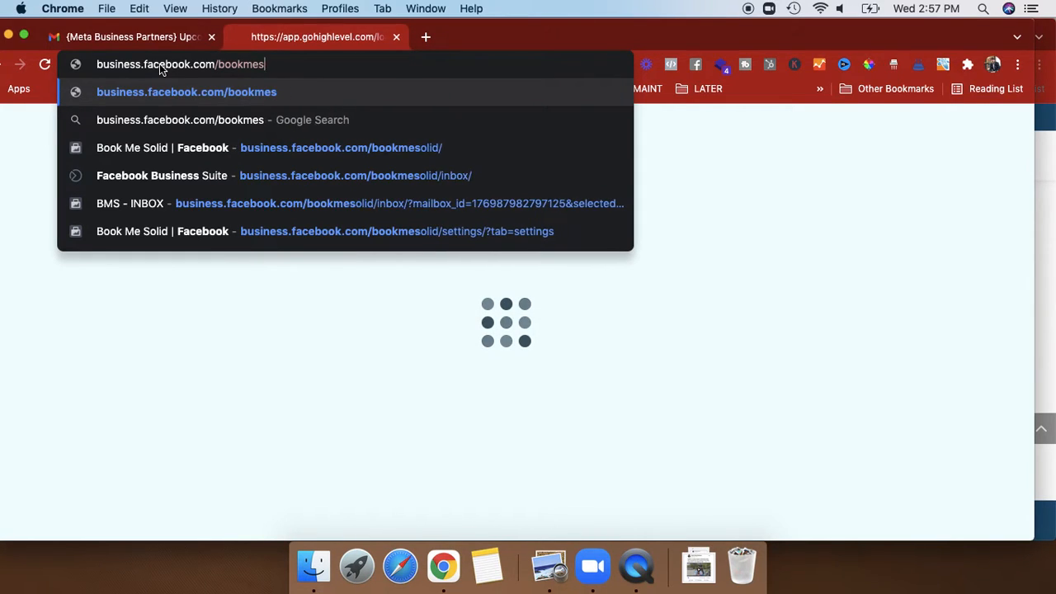
pyautogui.click(279, 8)
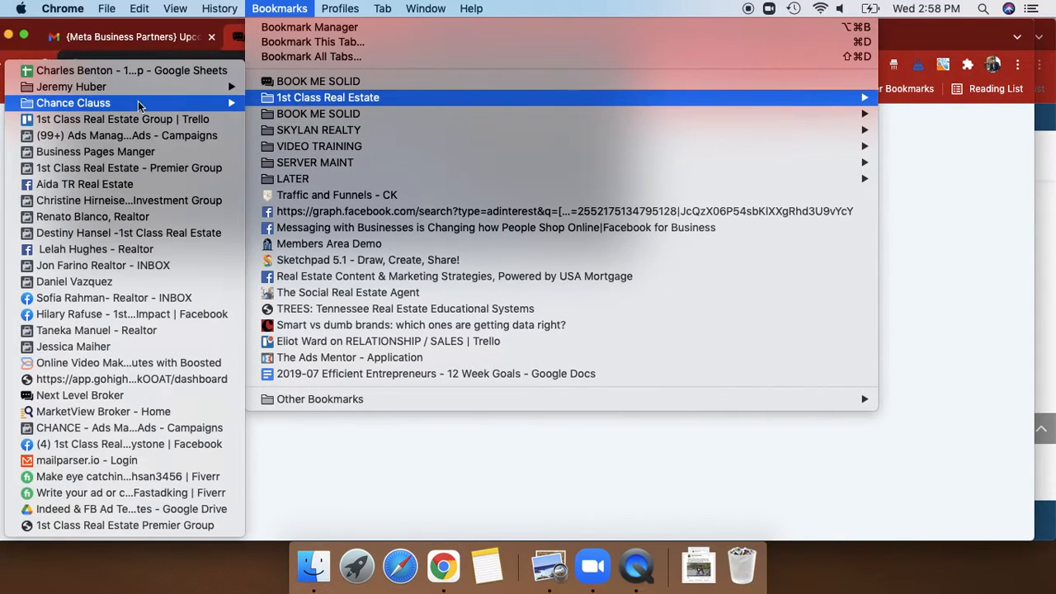
pyautogui.moveTo(121, 119)
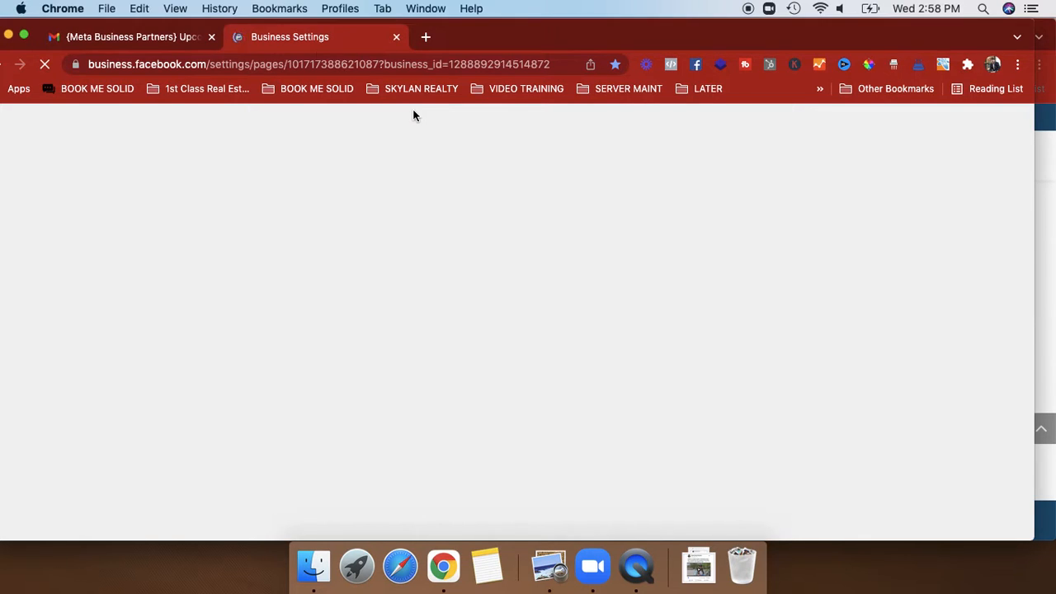
# Step: Search ad accounts for 'hardin' and open the Hardin Marketing 2 account
pyautogui.click(123, 36)
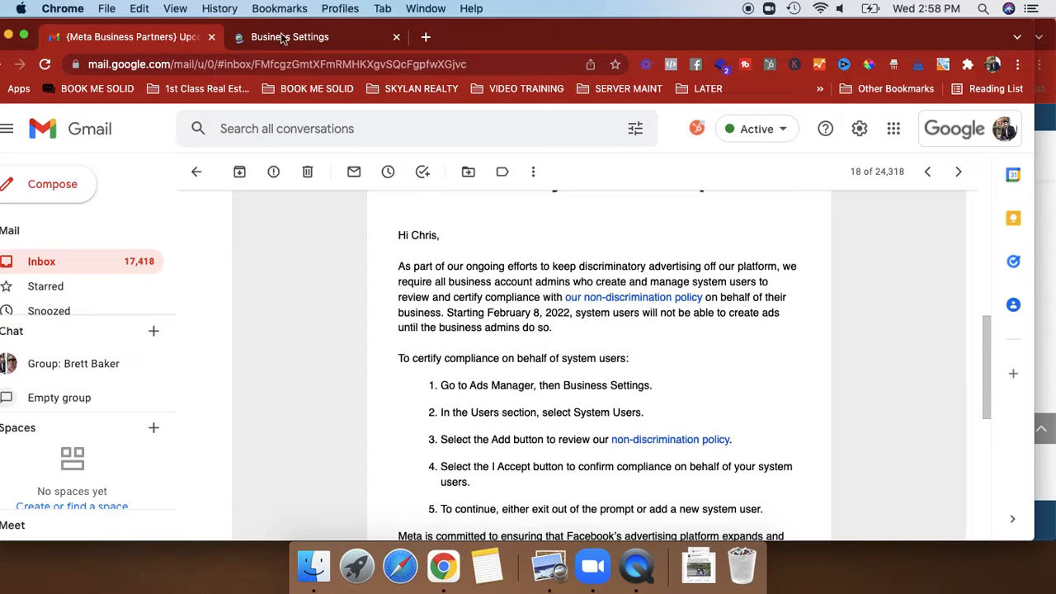
pyautogui.moveTo(290, 37)
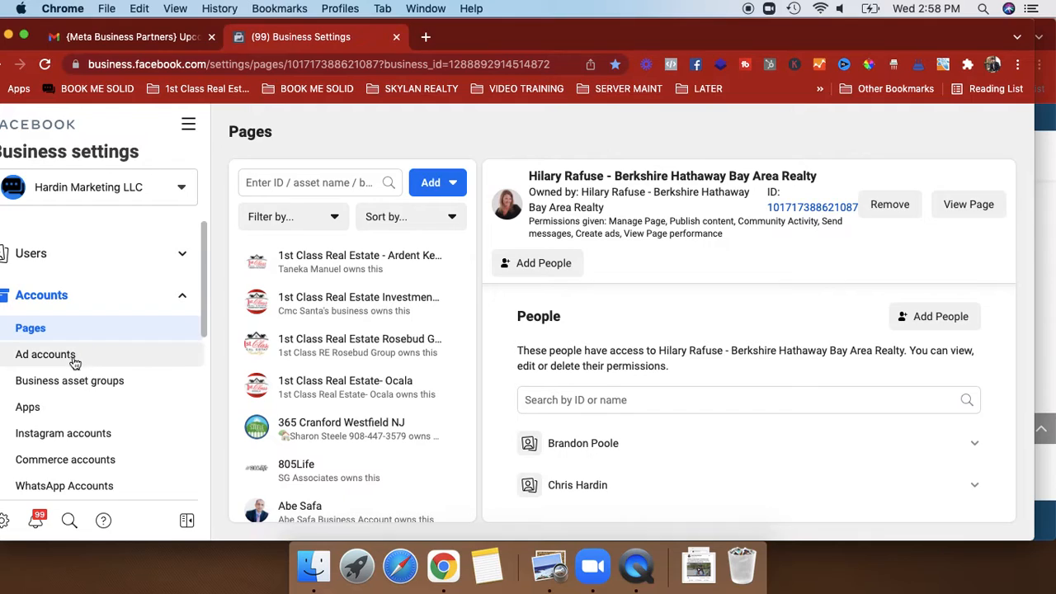
pyautogui.click(46, 354)
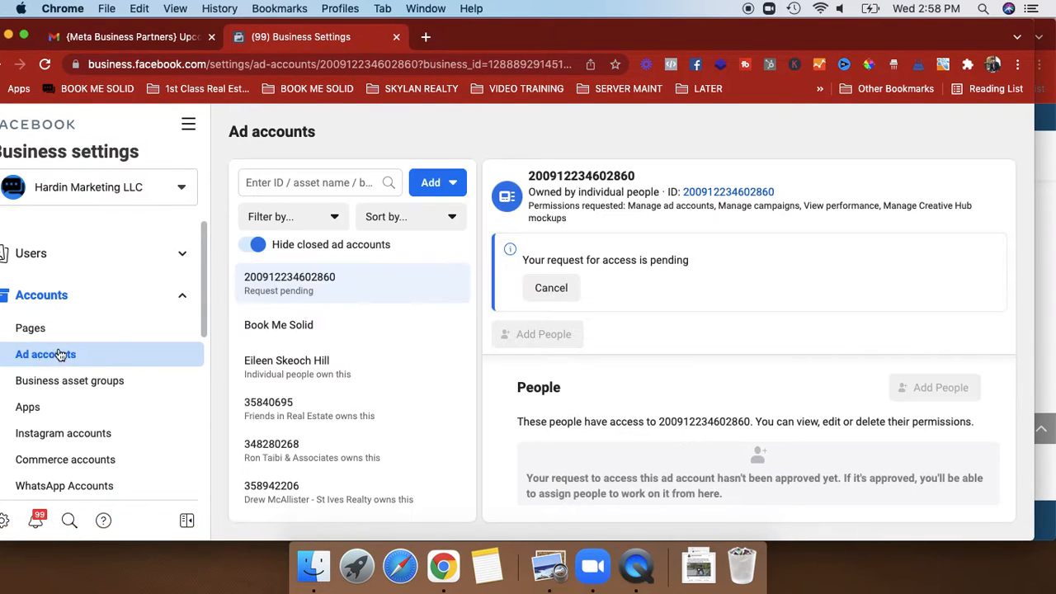
pyautogui.write('ha')
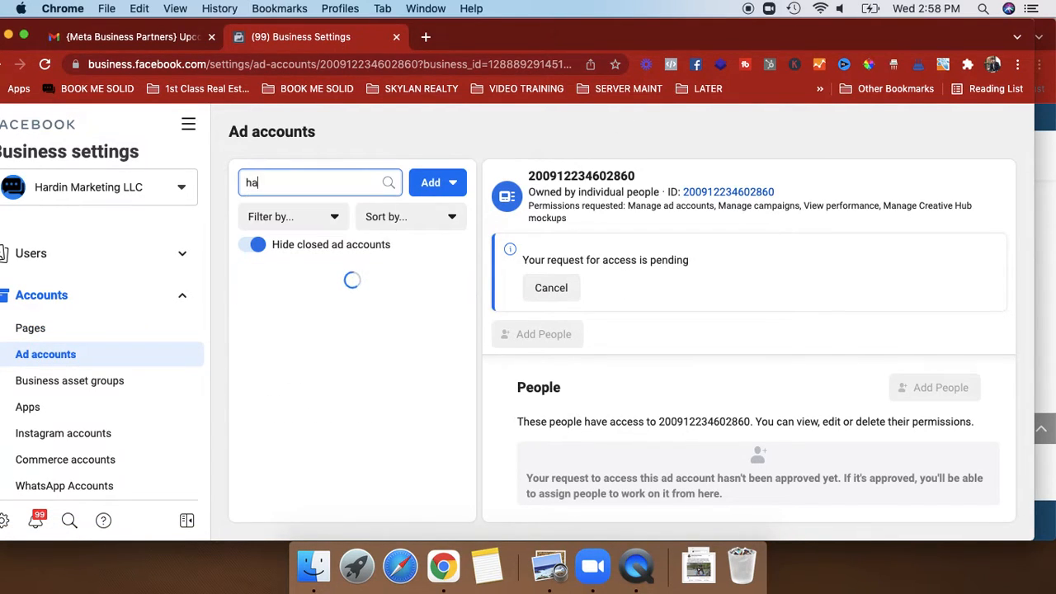
pyautogui.write('rdin')
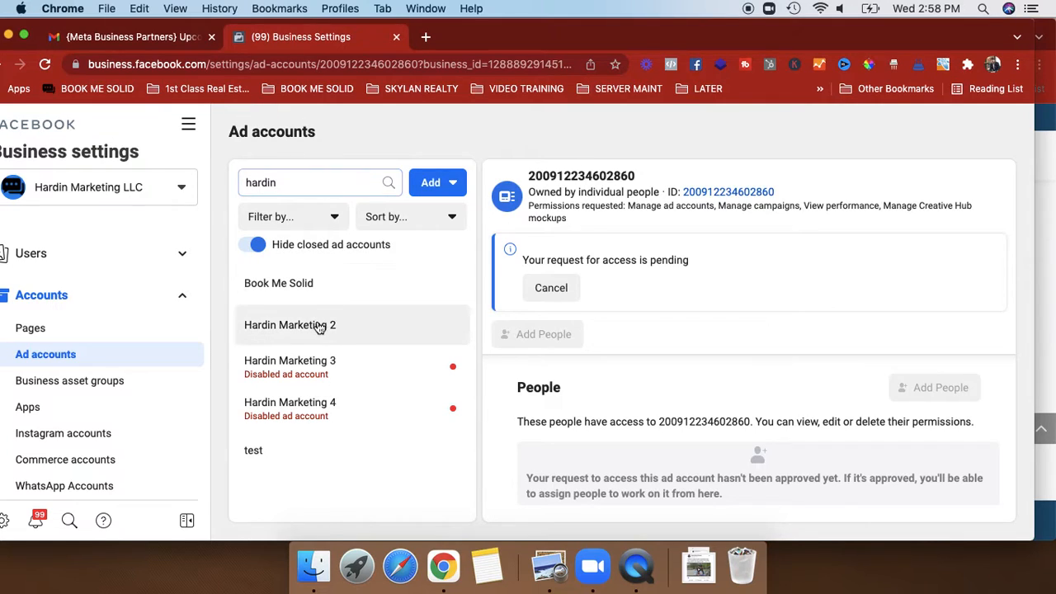
pyautogui.click(289, 324)
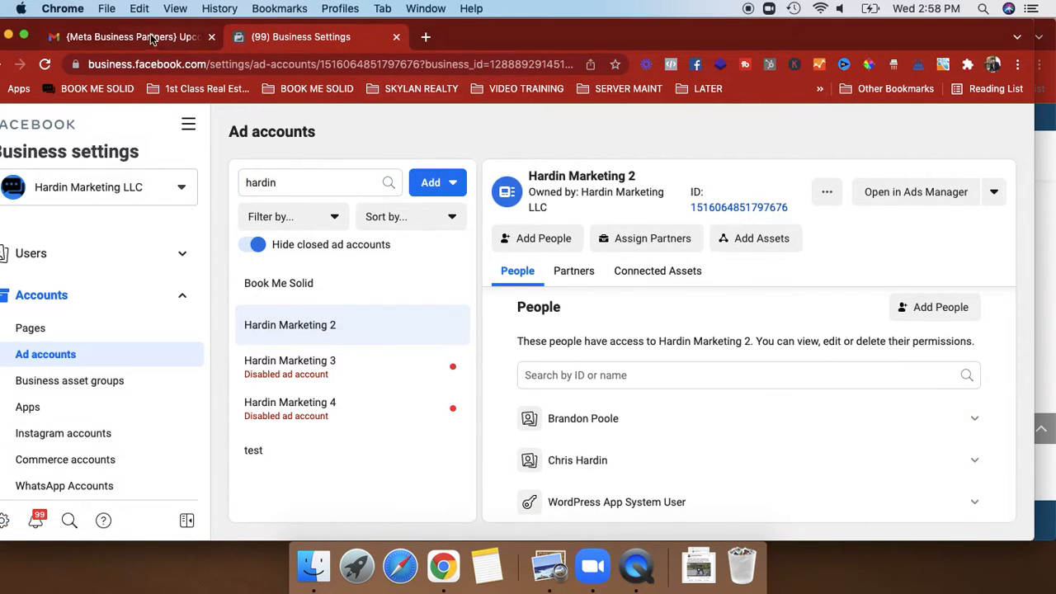
# Step: Return to the Meta email and scroll to the five numbered certification steps
pyautogui.click(124, 36)
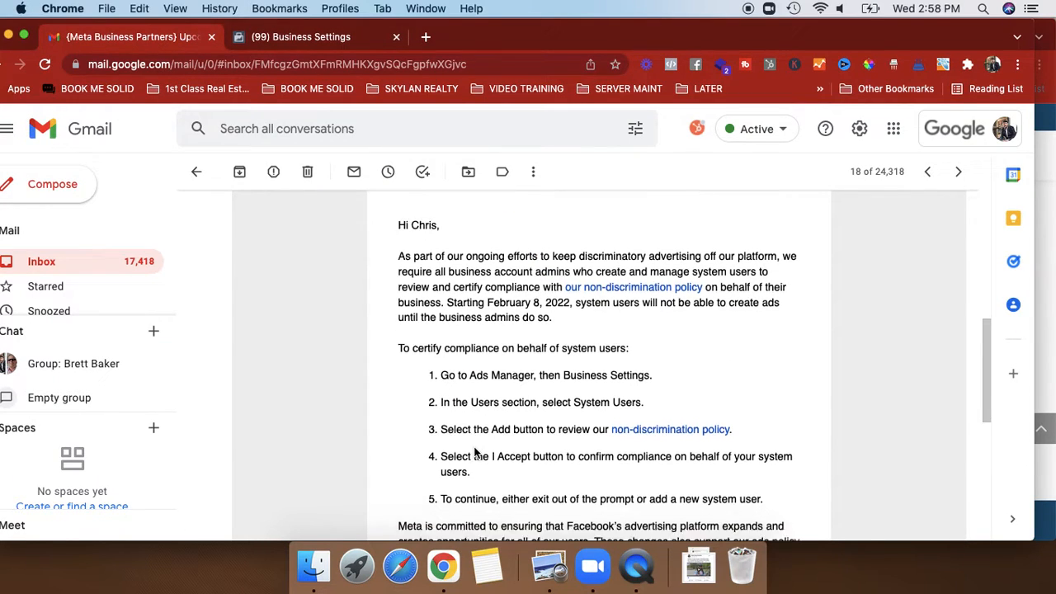
pyautogui.scroll(-3)
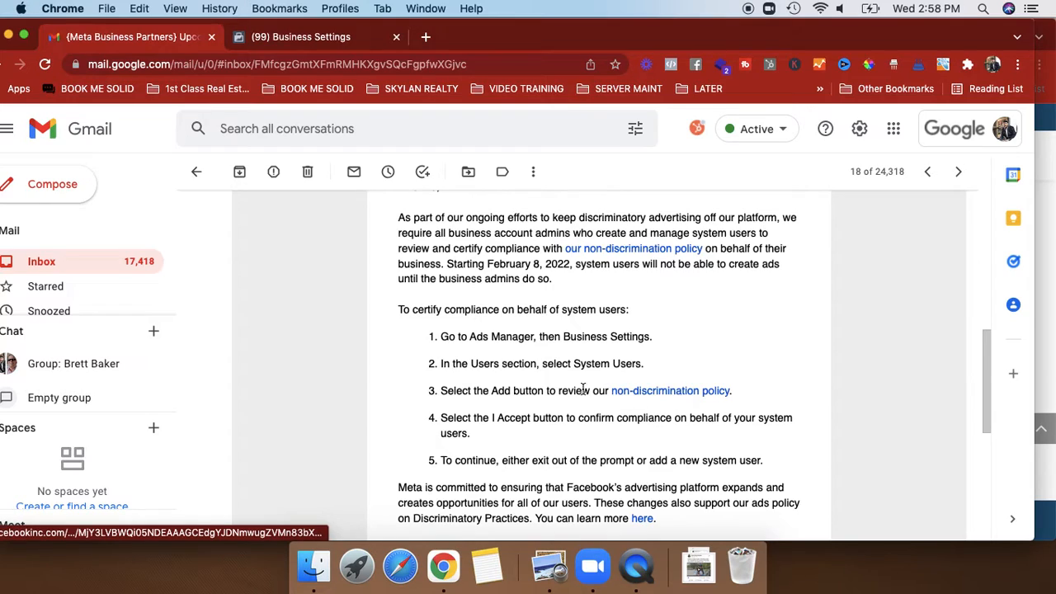
pyautogui.moveTo(542, 368)
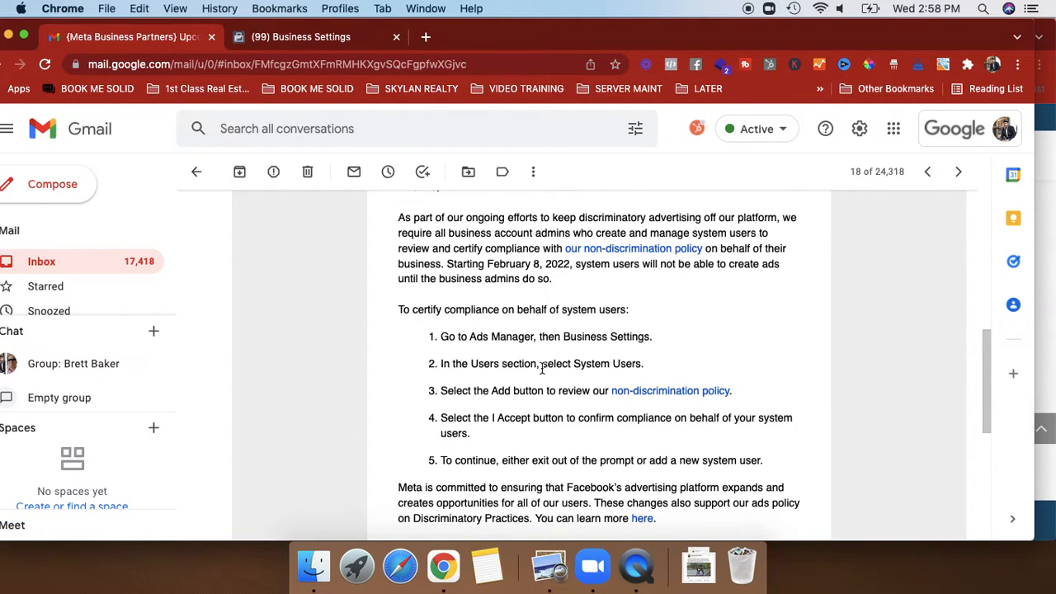
# Step: Check Hardin Marketing 2's Partners and People tabs, then open it in Ads Manager
pyautogui.click(301, 36)
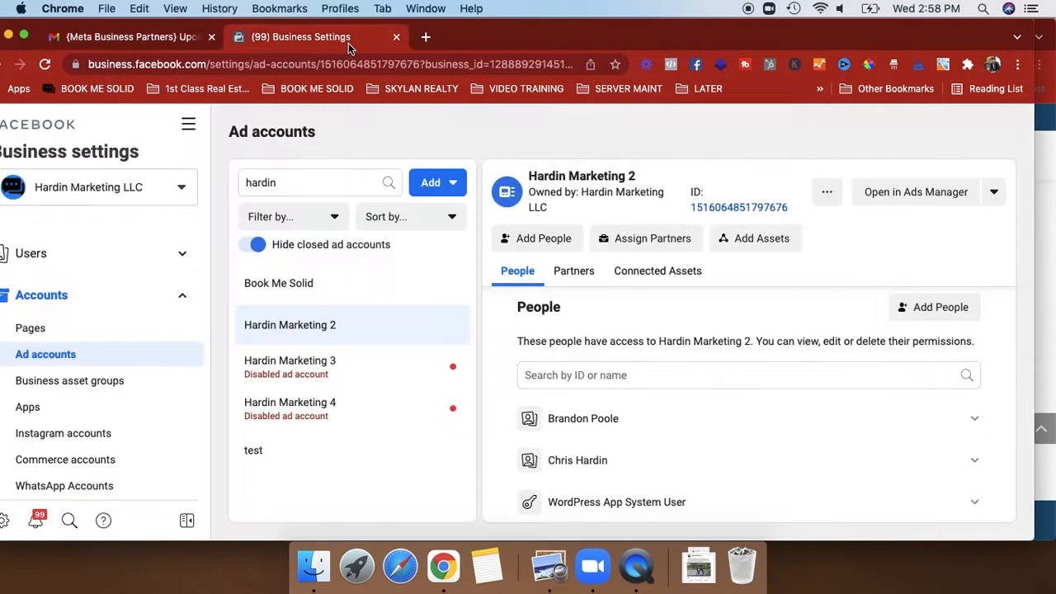
pyautogui.moveTo(582, 418)
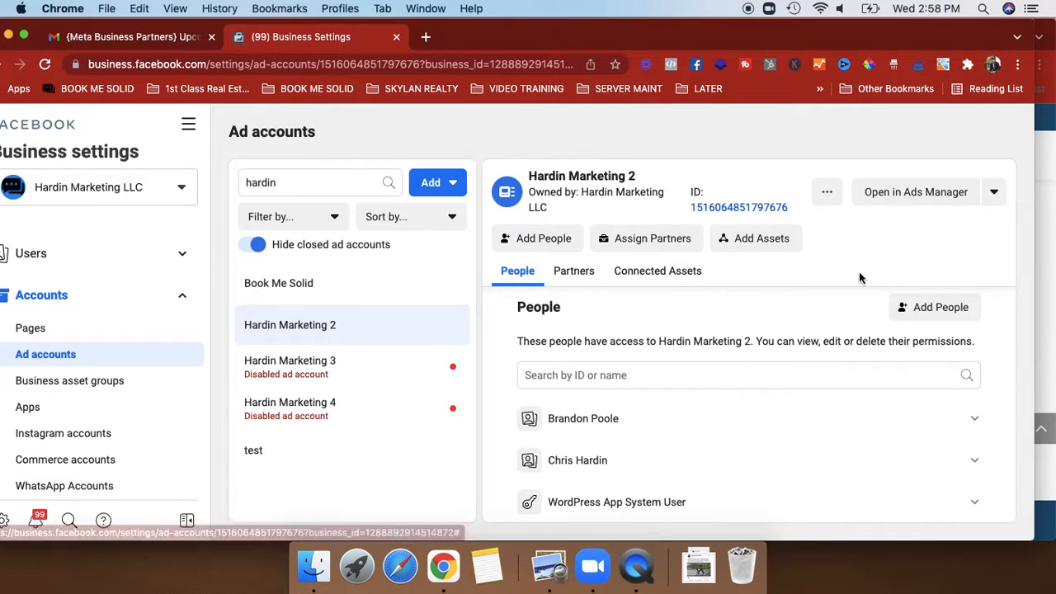
pyautogui.click(574, 270)
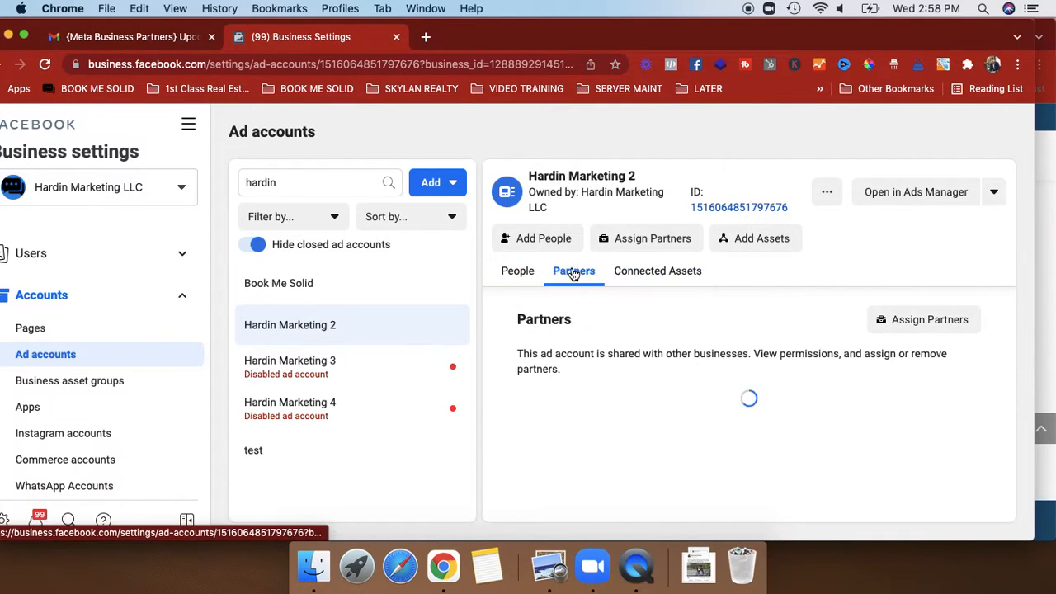
pyautogui.click(517, 271)
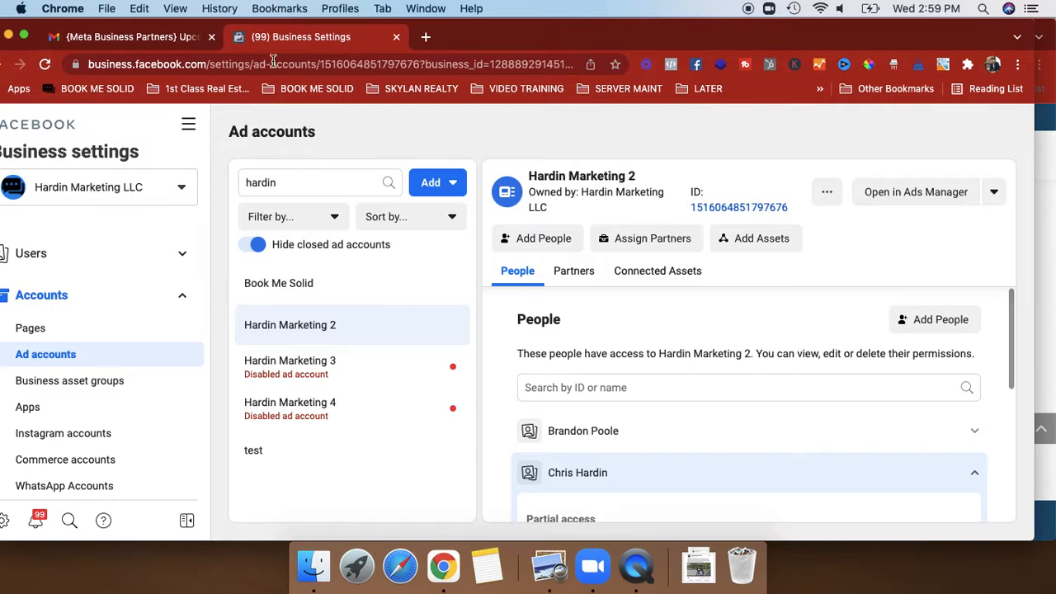
pyautogui.moveTo(965, 244)
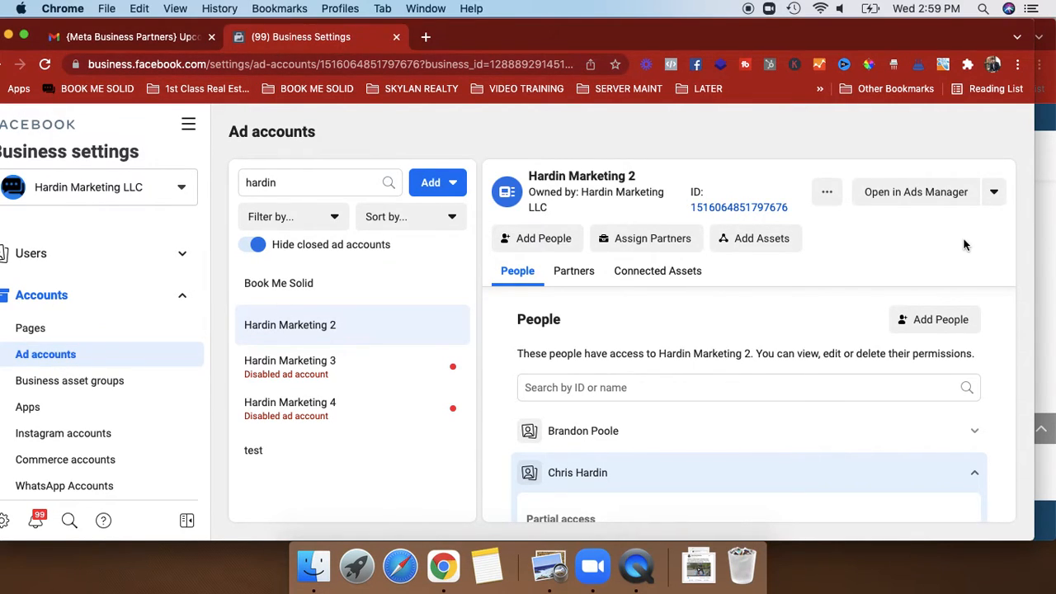
pyautogui.click(915, 191)
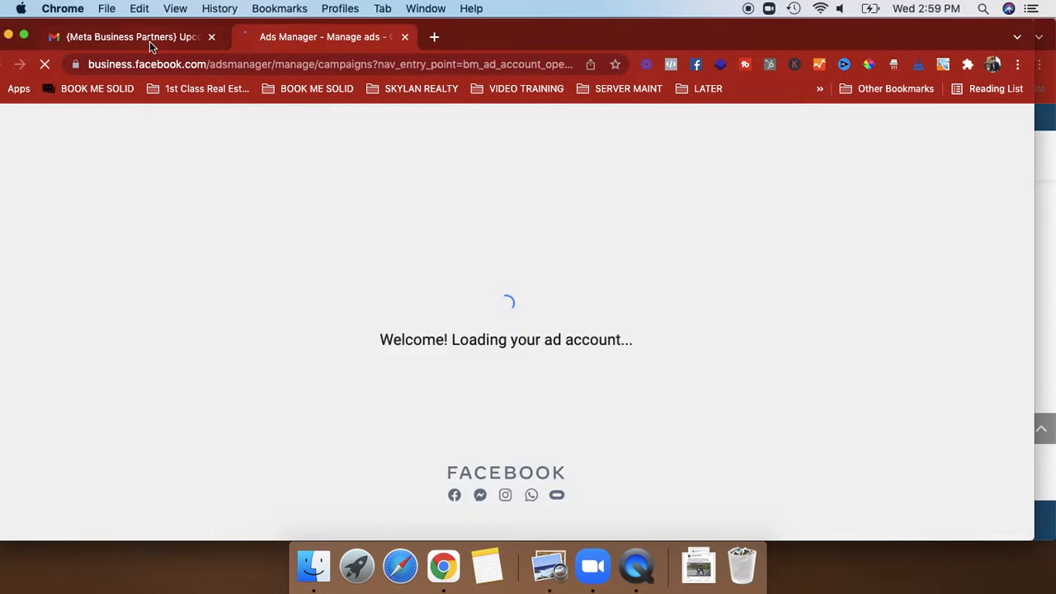
# Step: Recheck the Gmail compliance steps, then return to the loading Ads Manager tab
pyautogui.click(124, 36)
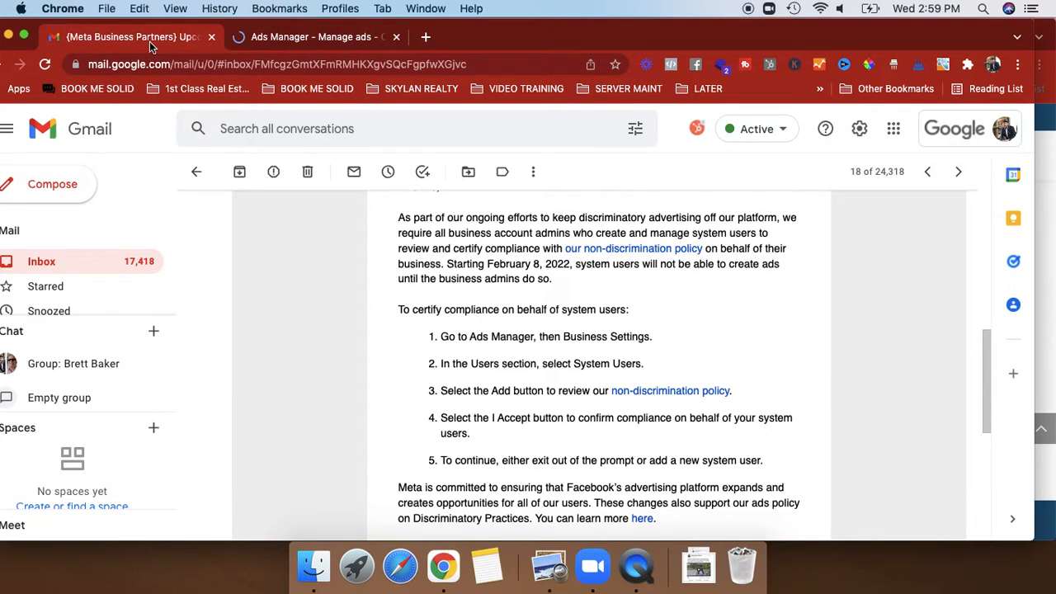
pyautogui.moveTo(338, 41)
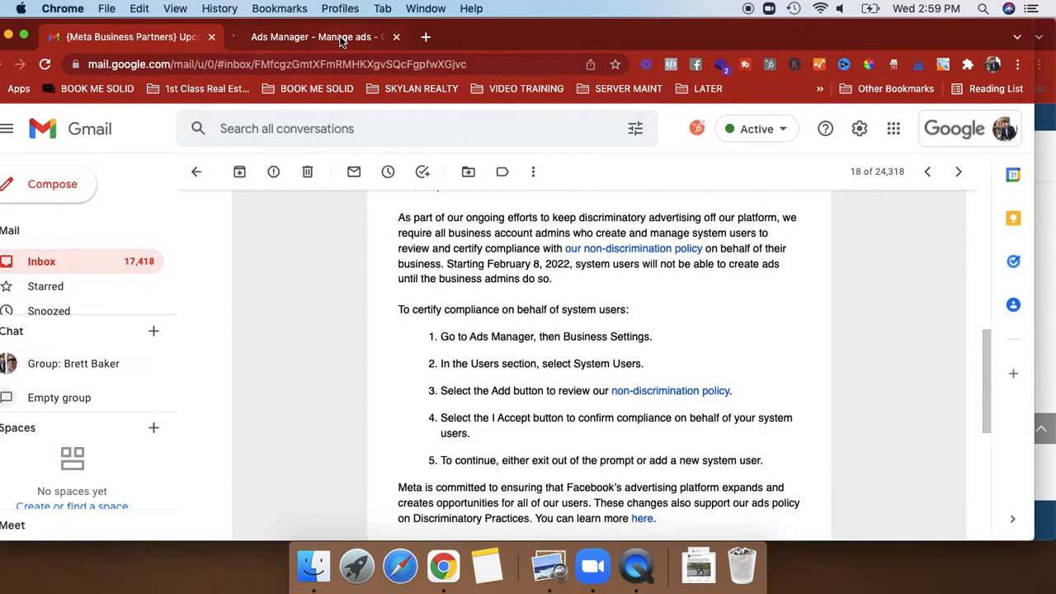
pyautogui.click(313, 37)
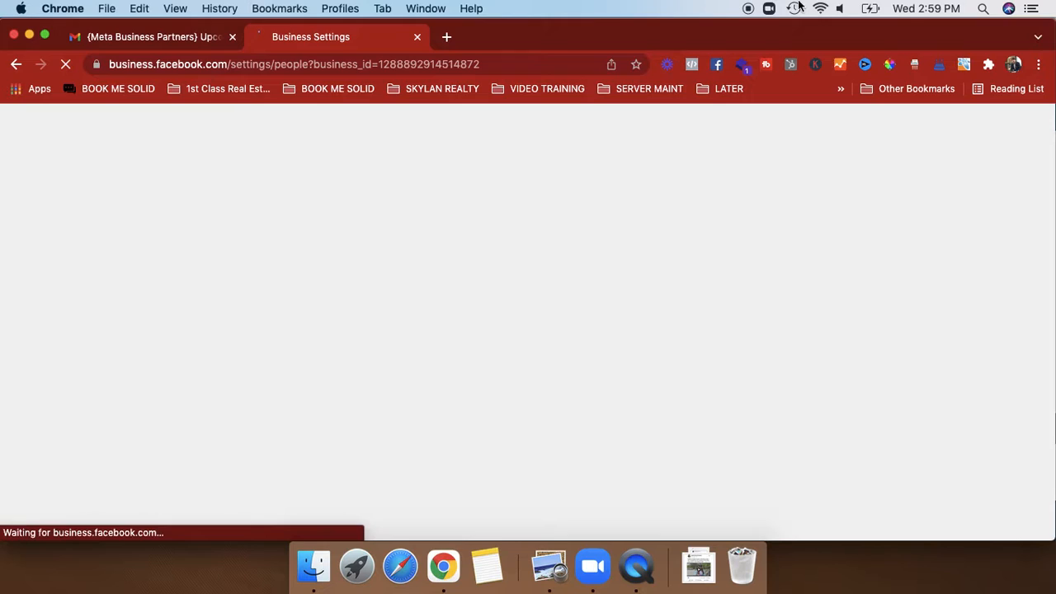
pyautogui.moveTo(152, 36)
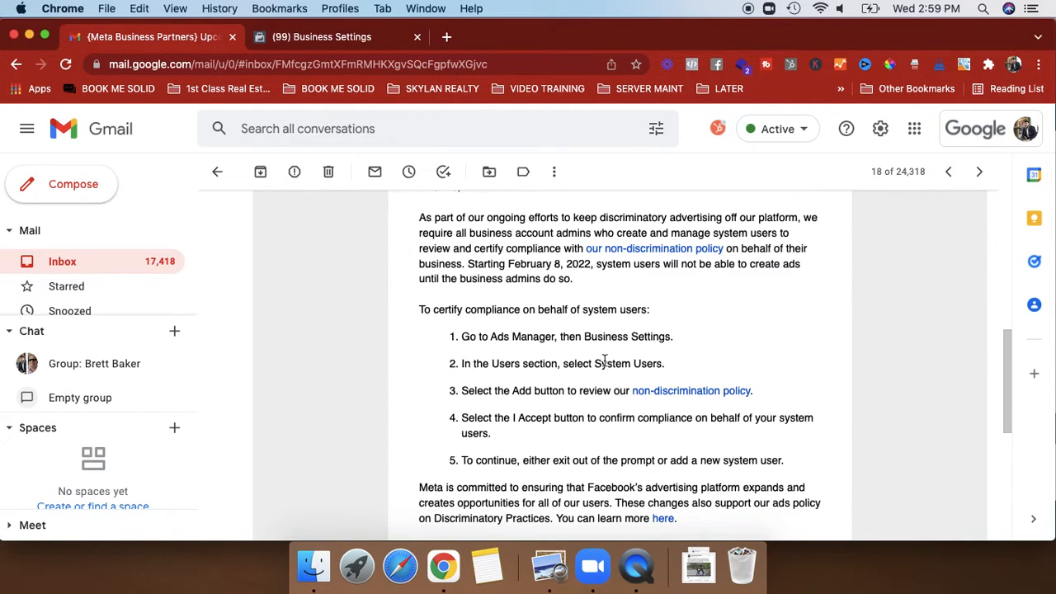
# Step: Open System users in Business Settings, glance at the email, and return to the Policy Review notice
pyautogui.click(330, 36)
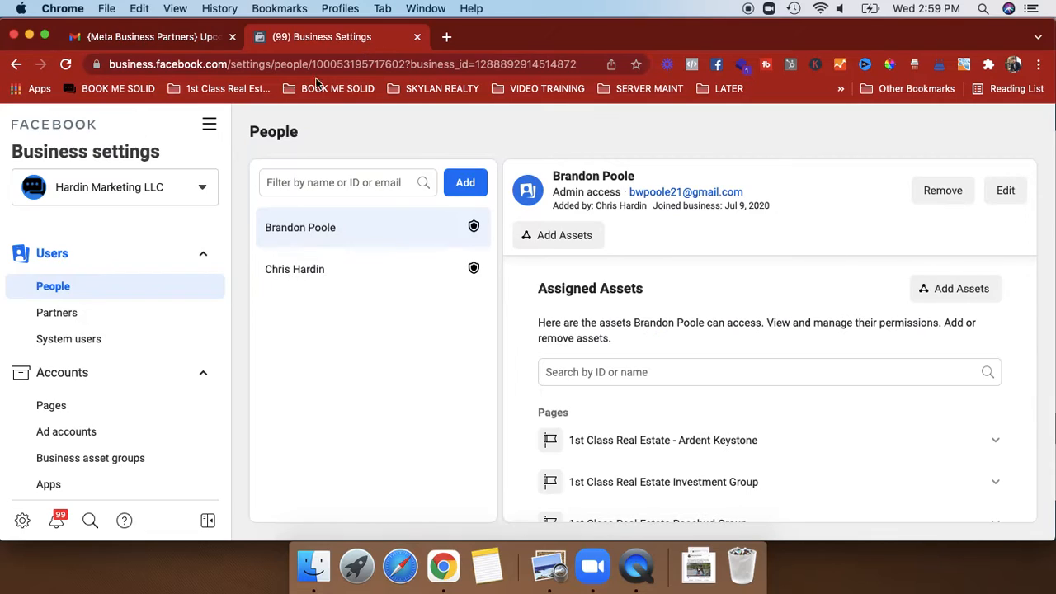
pyautogui.scroll(-3)
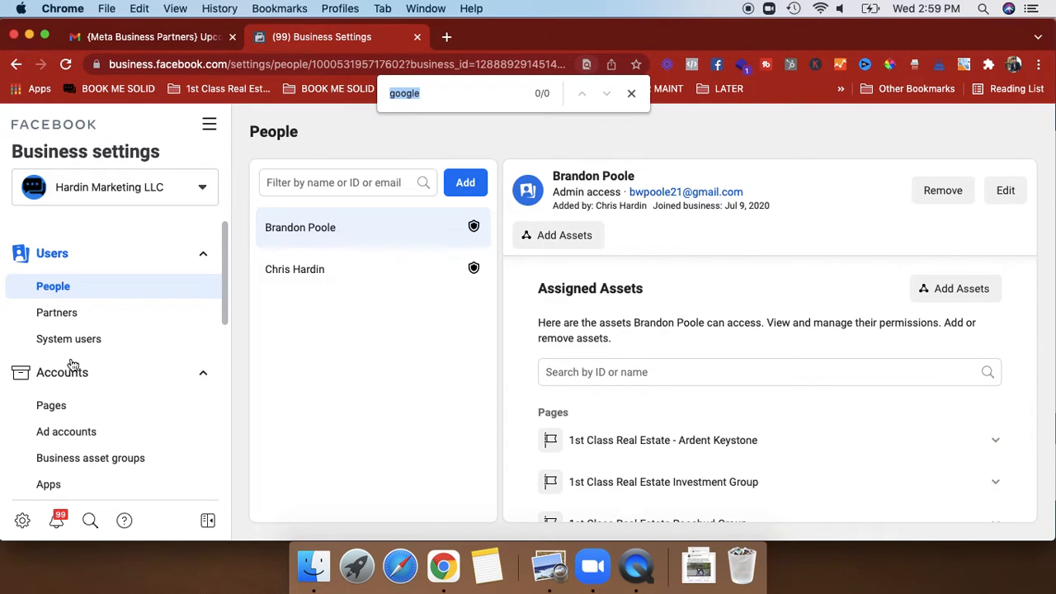
pyautogui.click(70, 338)
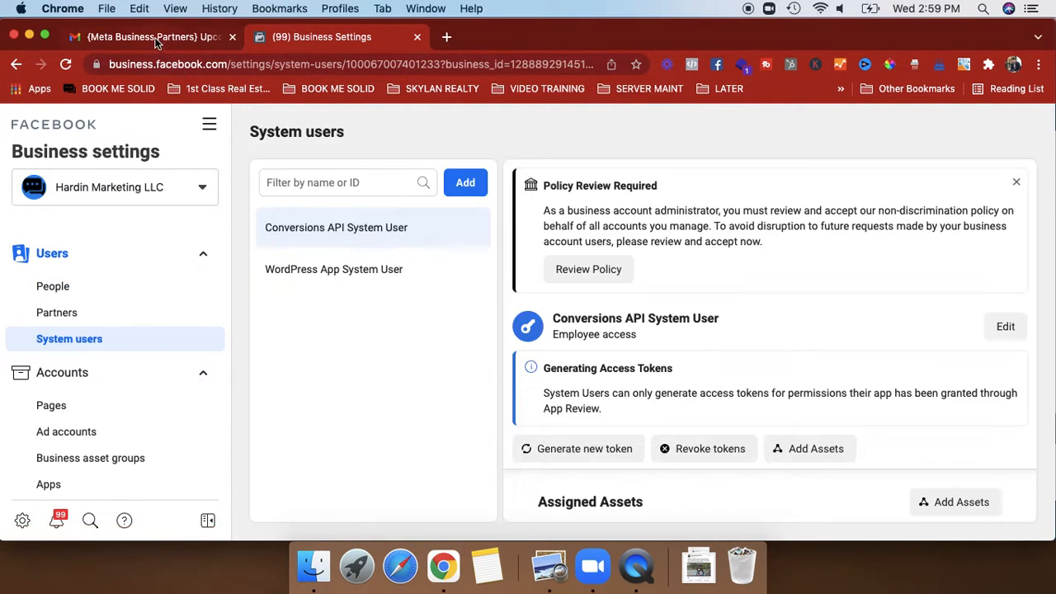
pyautogui.click(148, 36)
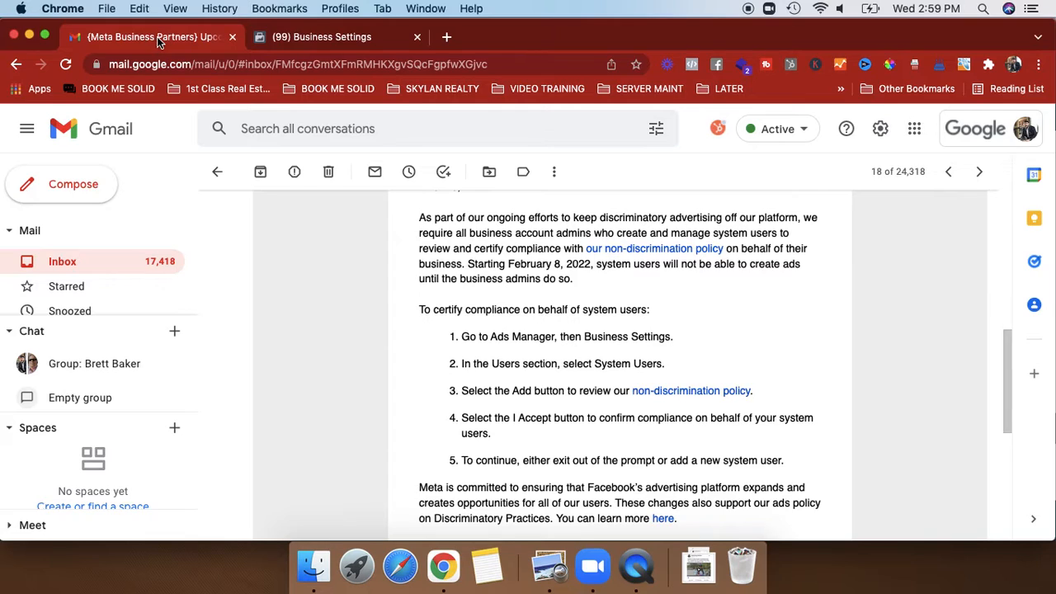
pyautogui.click(322, 36)
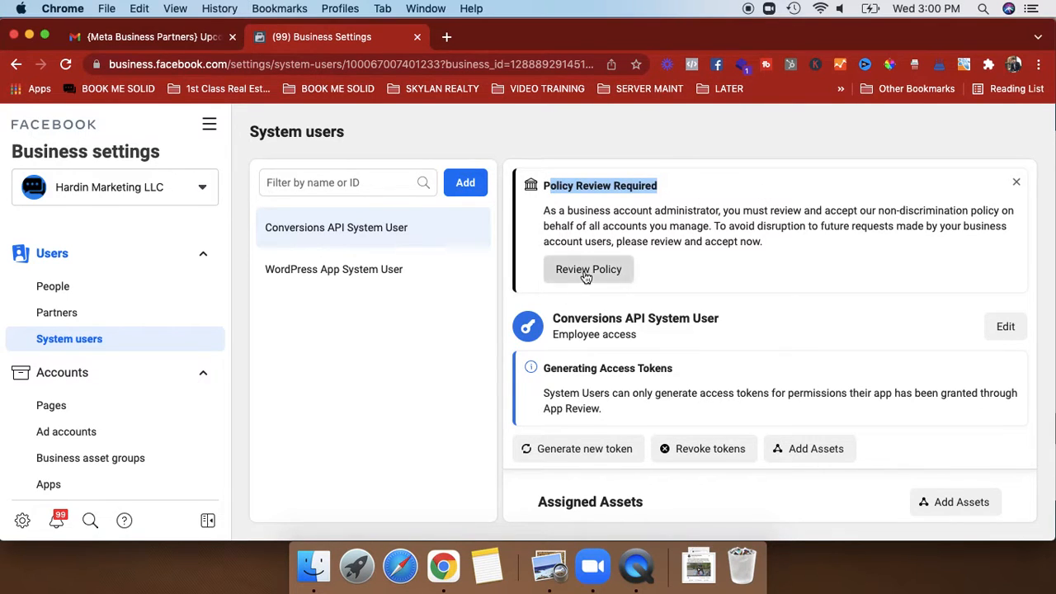
# Step: Read the policy, expand U.S. Housing, Employment and Credit considerations, and accept it
pyautogui.click(588, 269)
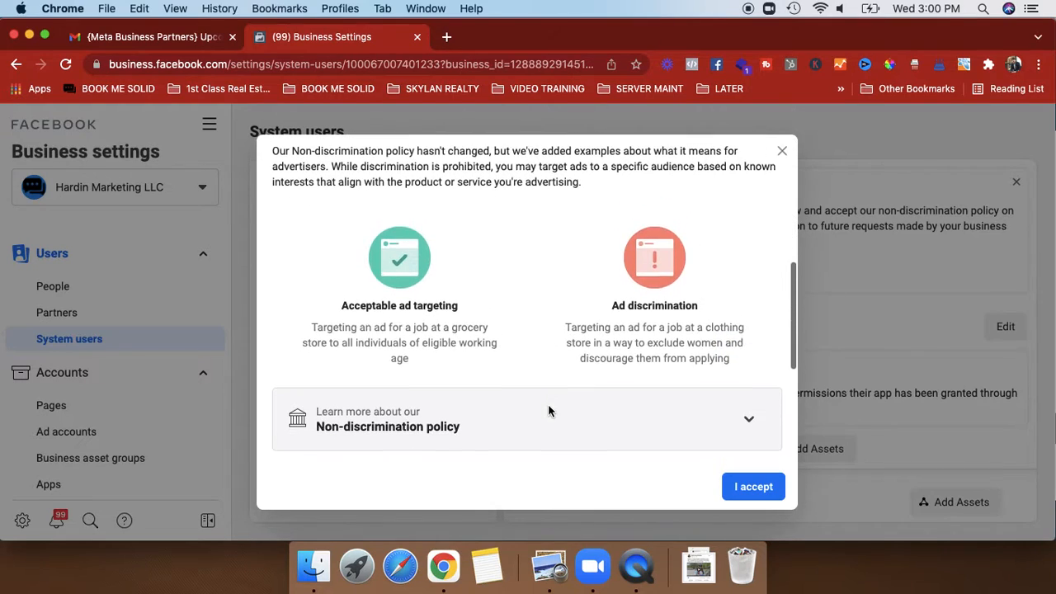
pyautogui.scroll(-3)
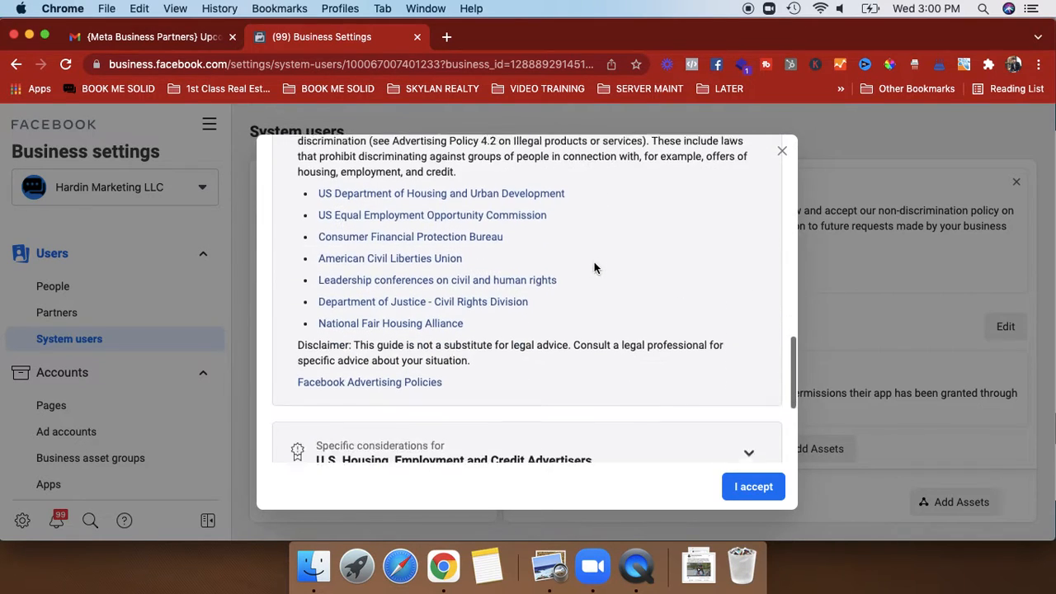
pyautogui.scroll(-3)
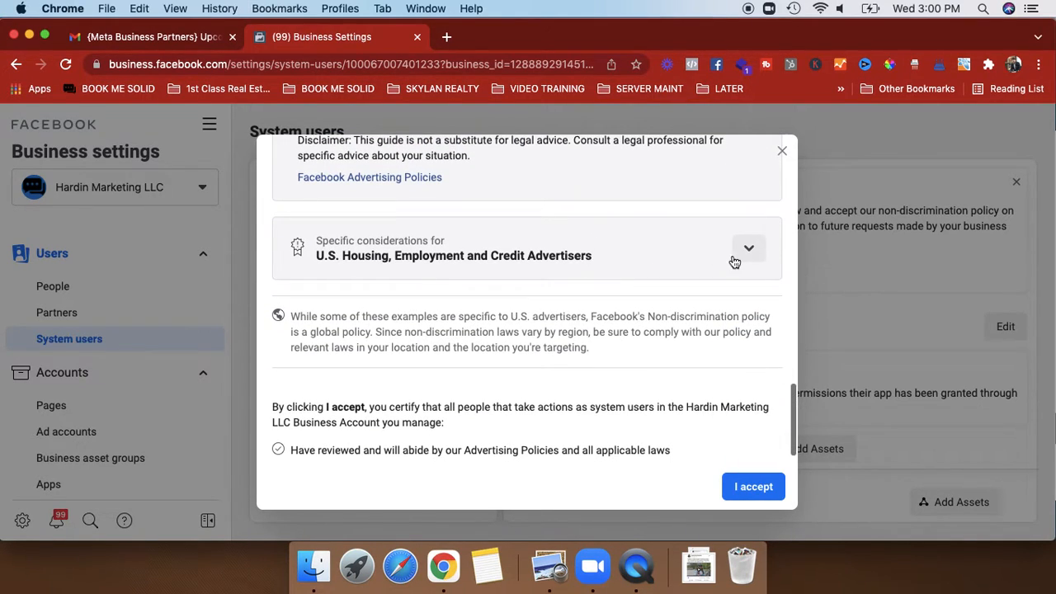
pyautogui.click(748, 247)
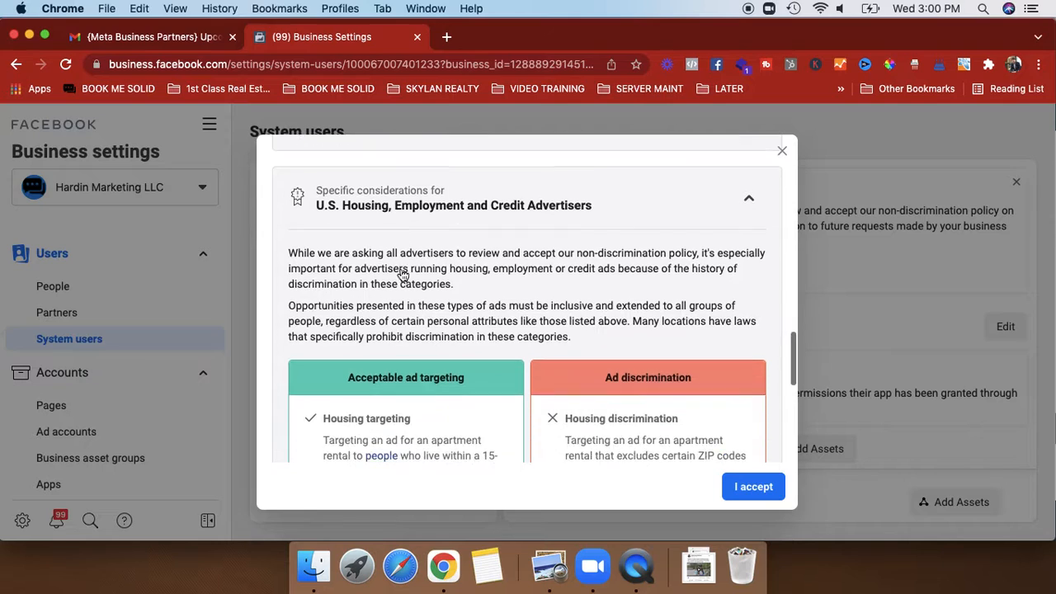
pyautogui.scroll(-3)
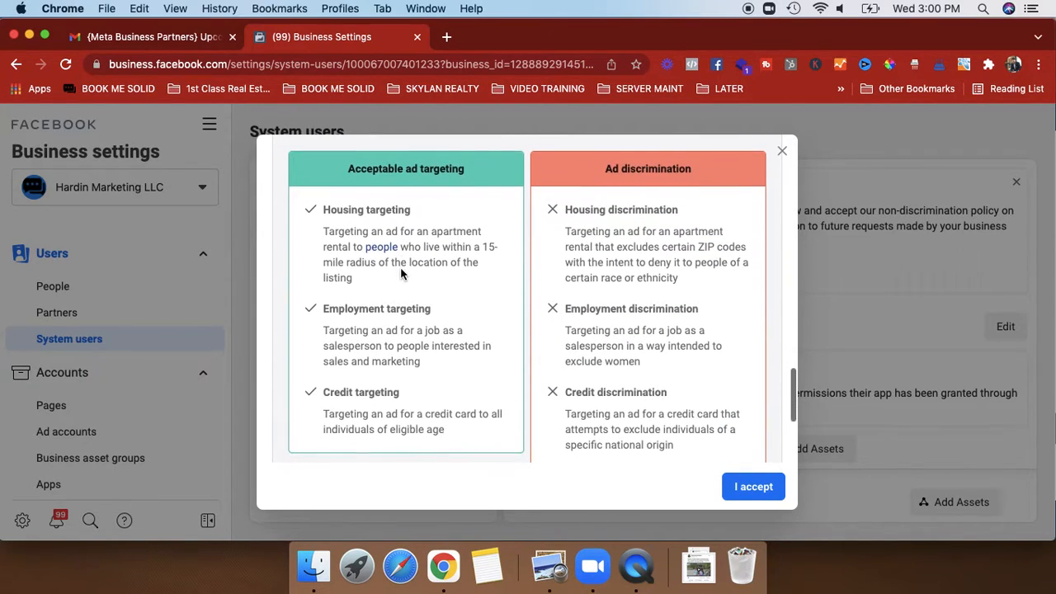
pyautogui.scroll(-3)
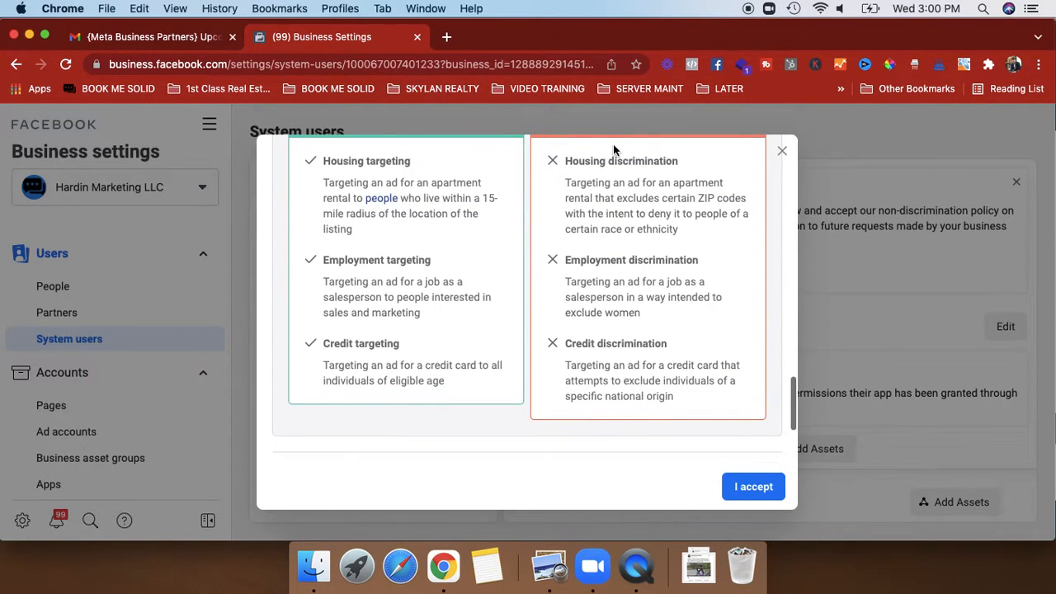
pyautogui.moveTo(592, 340)
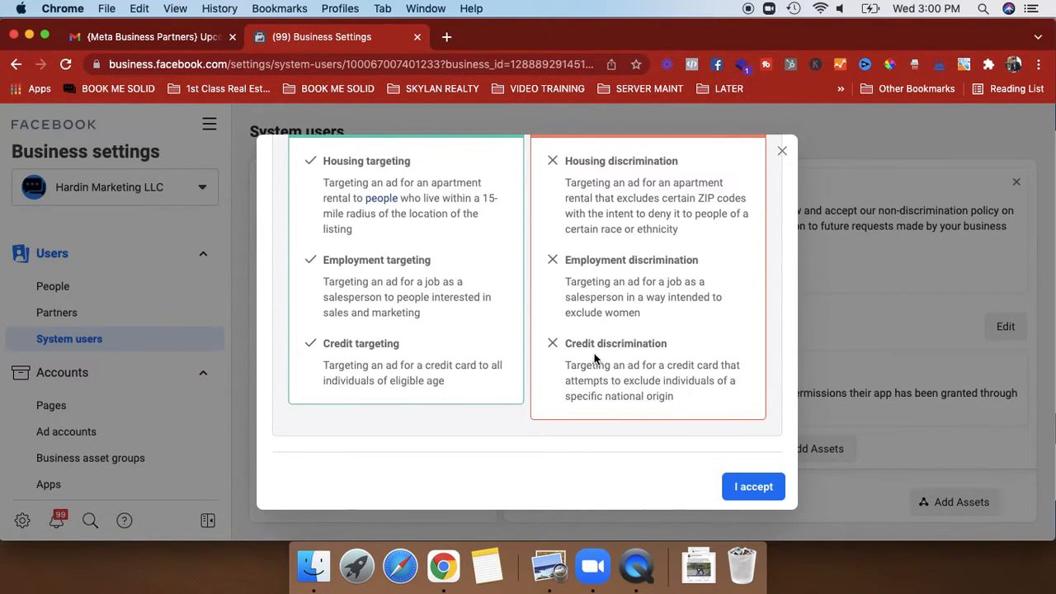
pyautogui.scroll(-3)
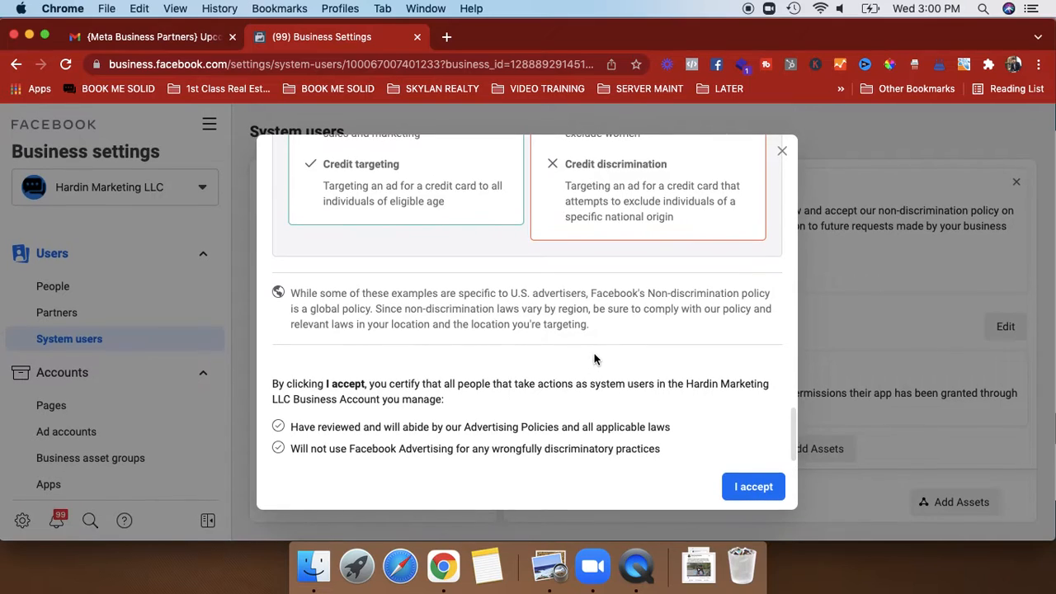
pyautogui.click(752, 486)
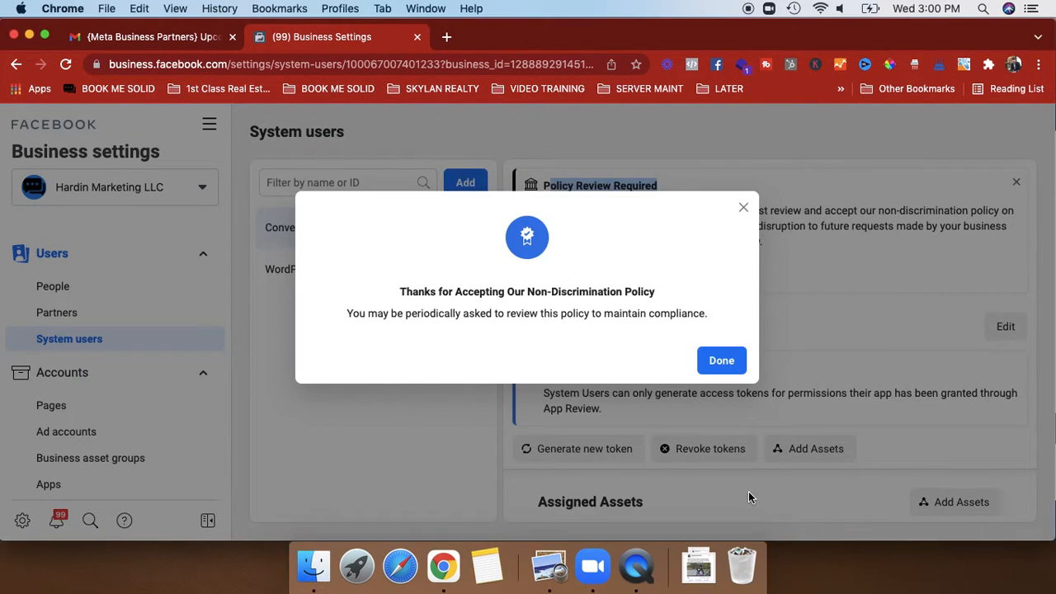
# Step: Click Done on the Thanks for Accepting confirmation
pyautogui.click(720, 361)
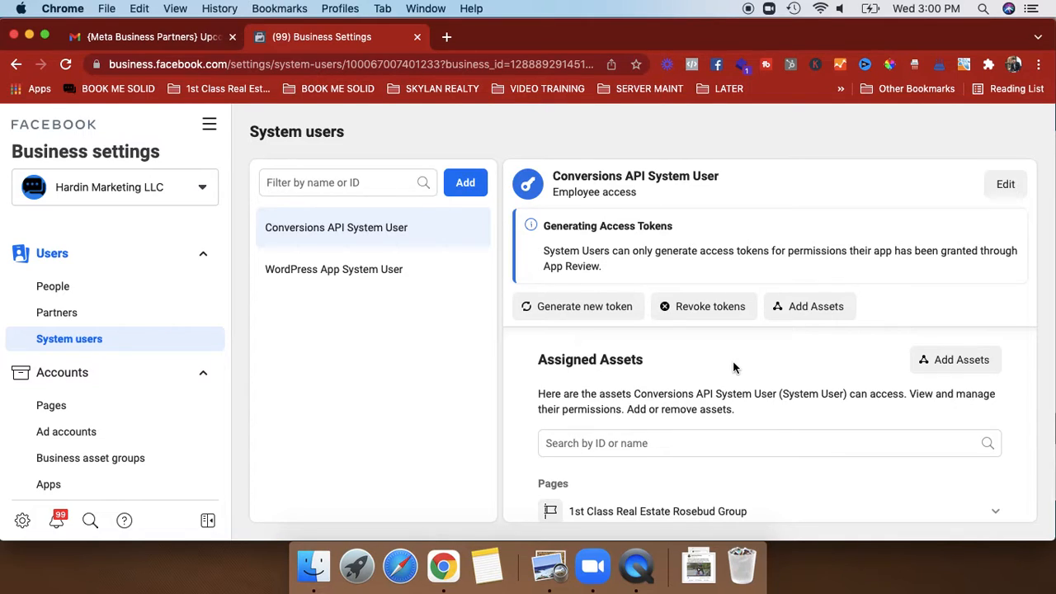
pyautogui.moveTo(582, 344)
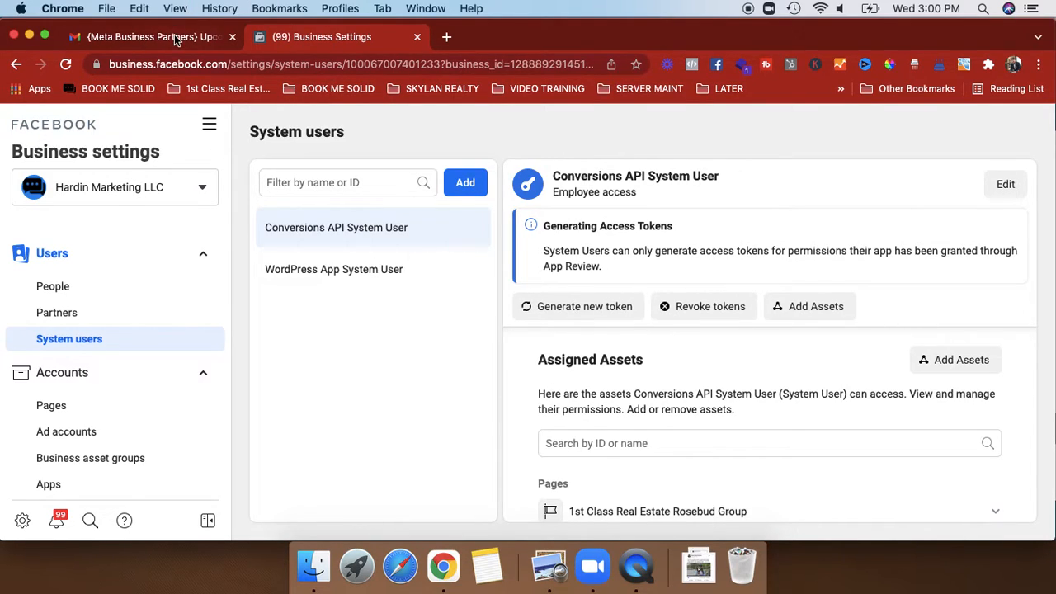
pyautogui.moveTo(149, 37)
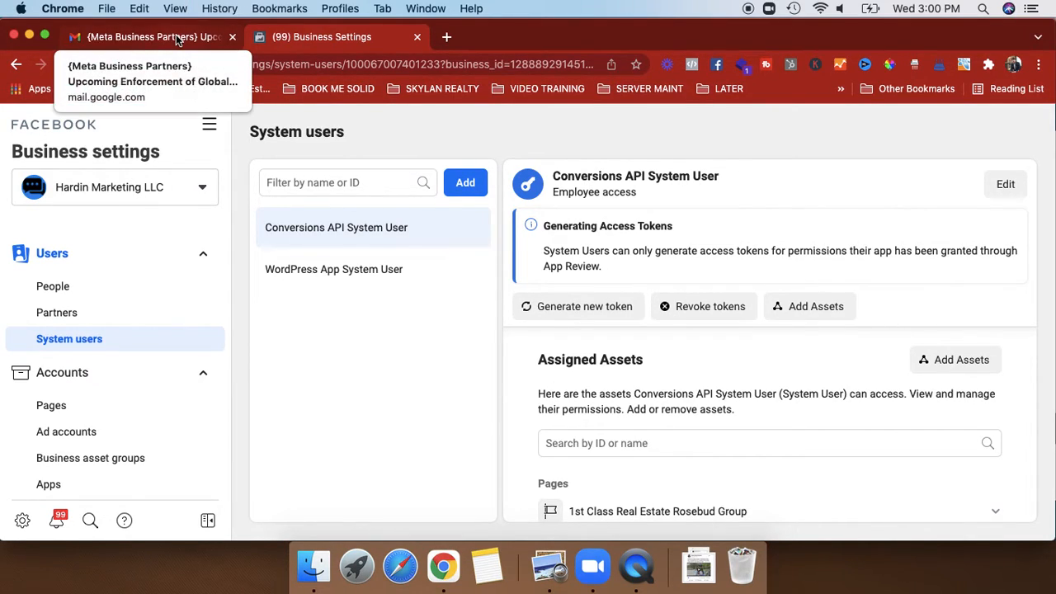
pyautogui.moveTo(523, 5)
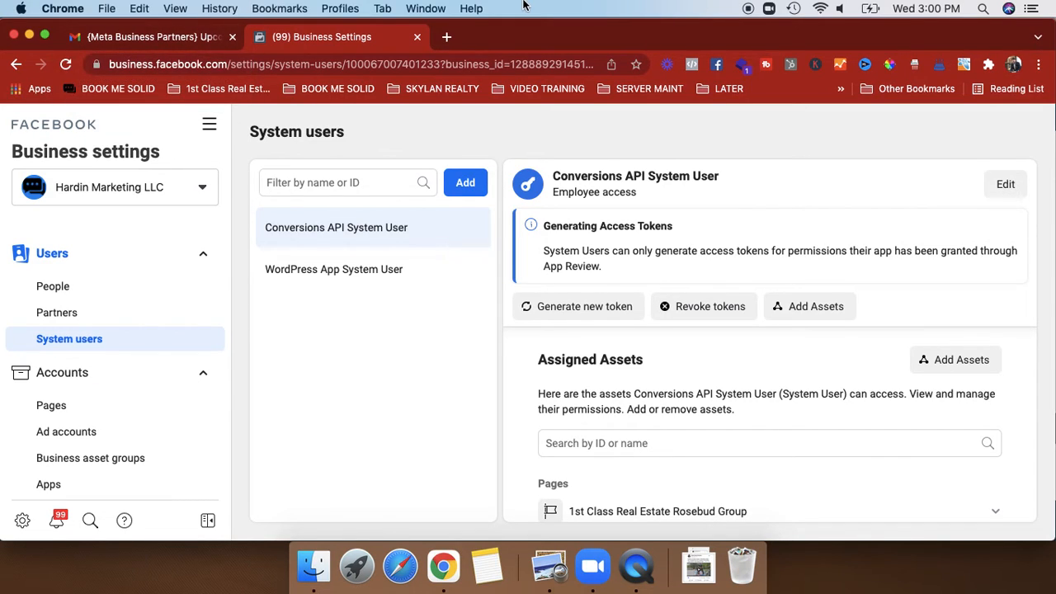
pyautogui.moveTo(747, 8)
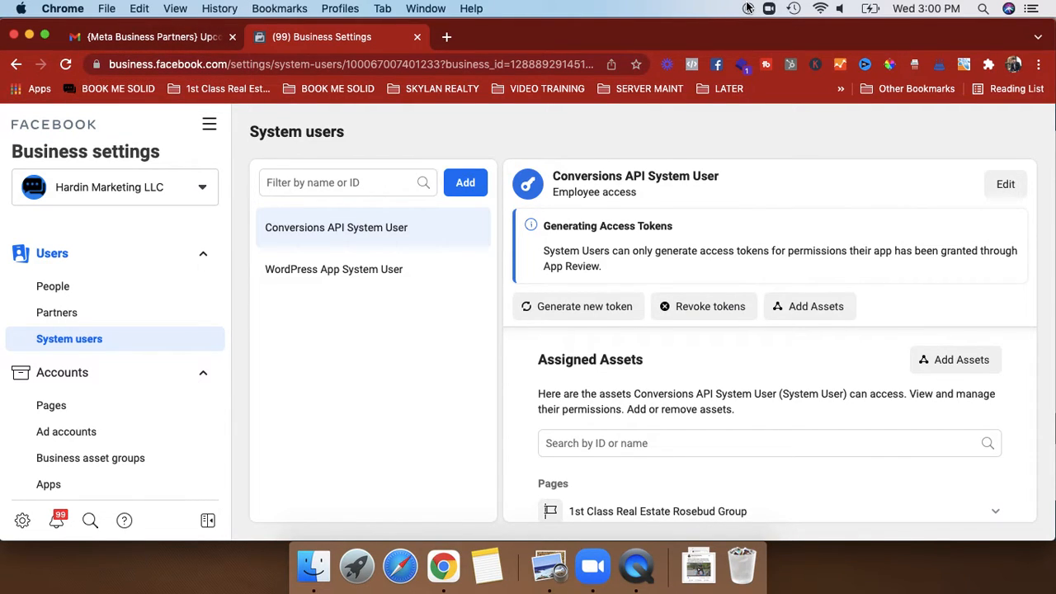